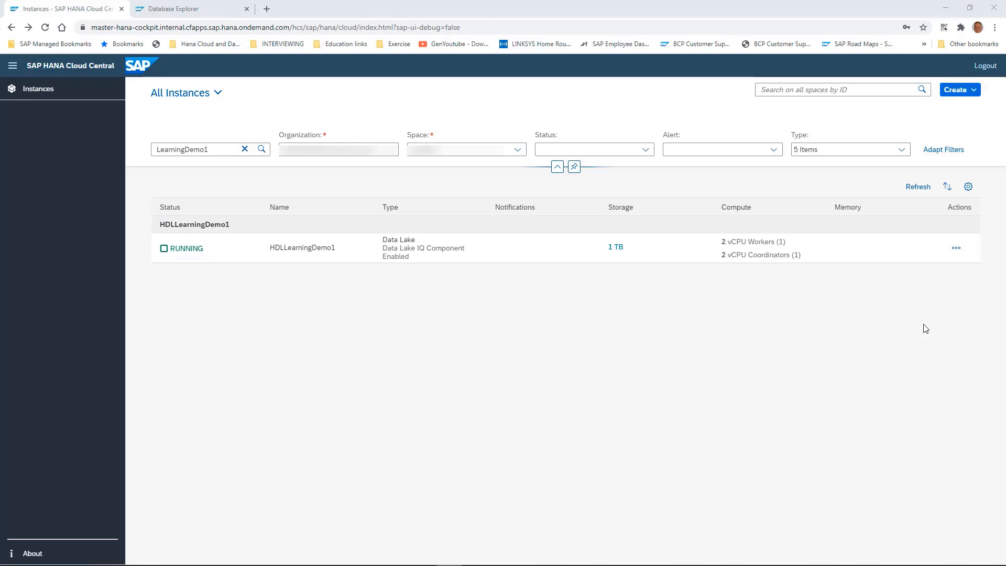
mouse_move(955, 271)
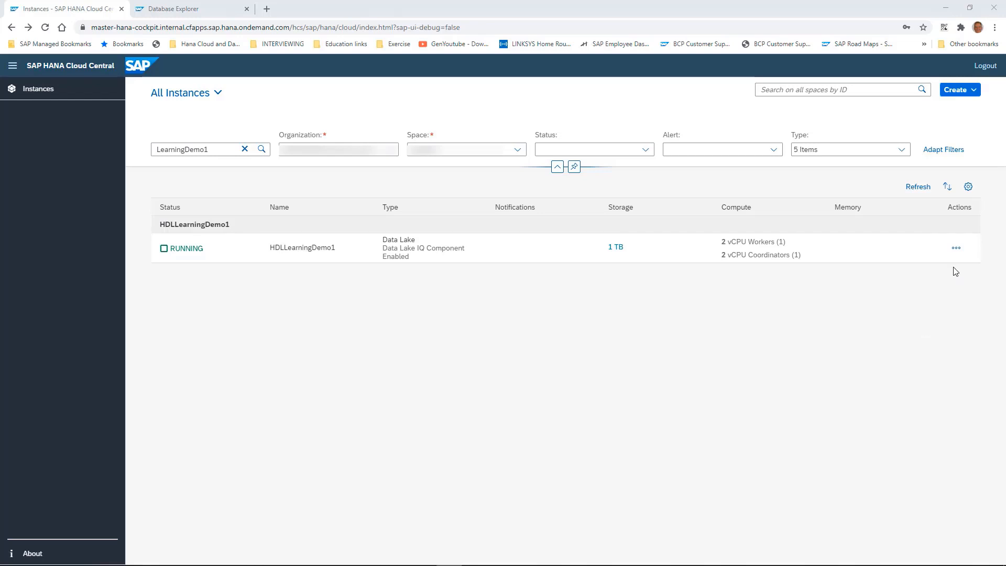
Step: Open Manage File Container from the HDLLearningDemo1 instance's actions menu
left_click(955, 248)
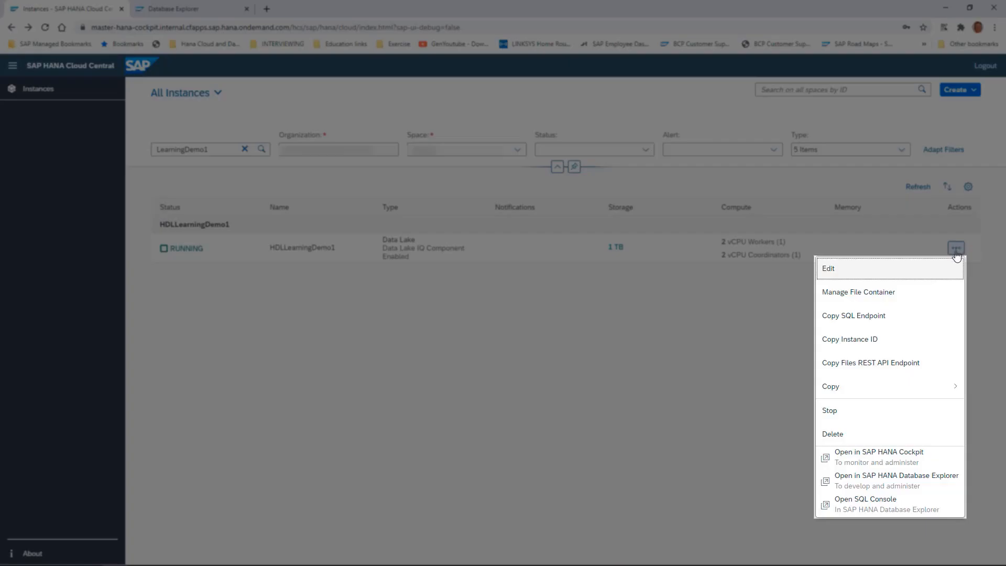
left_click(858, 292)
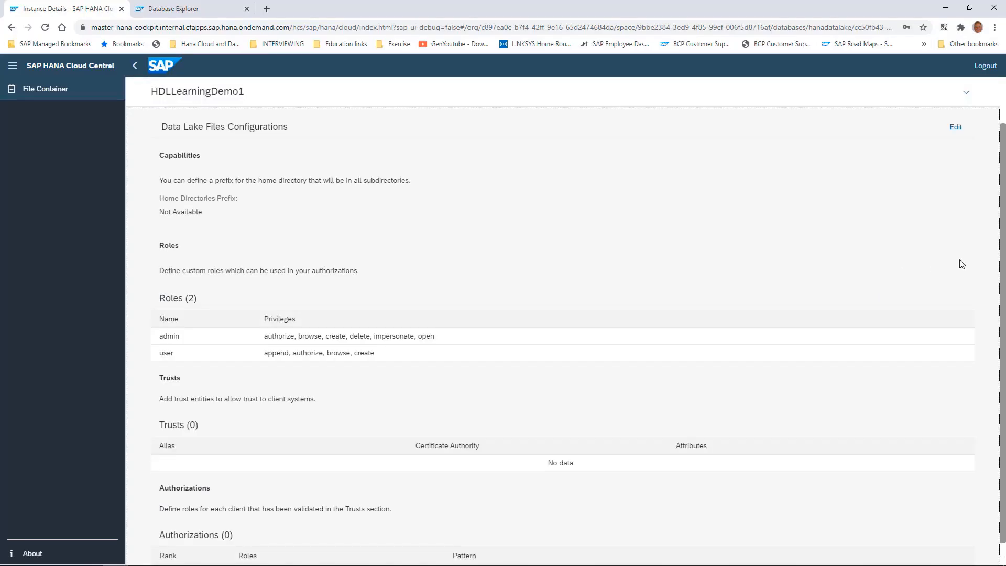
Step: Edit the Data Lake Files configuration and enter home directories prefix /user/home
left_click(955, 127)
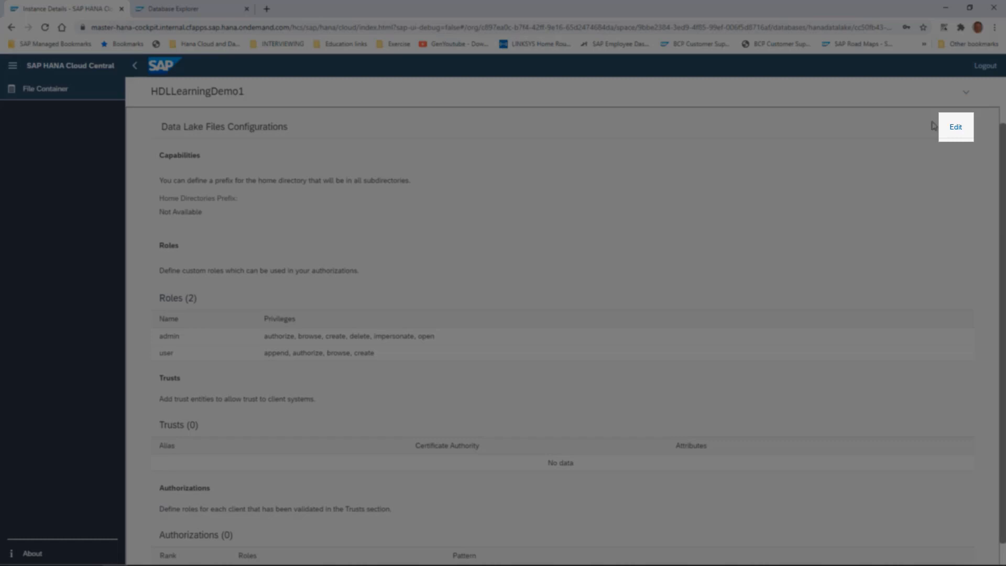
left_click(956, 127)
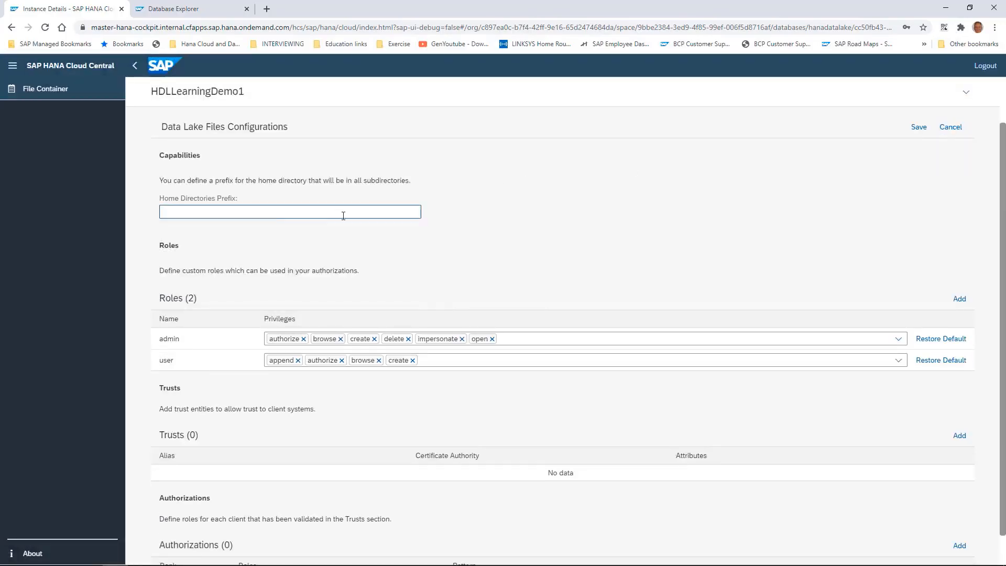
type("/")
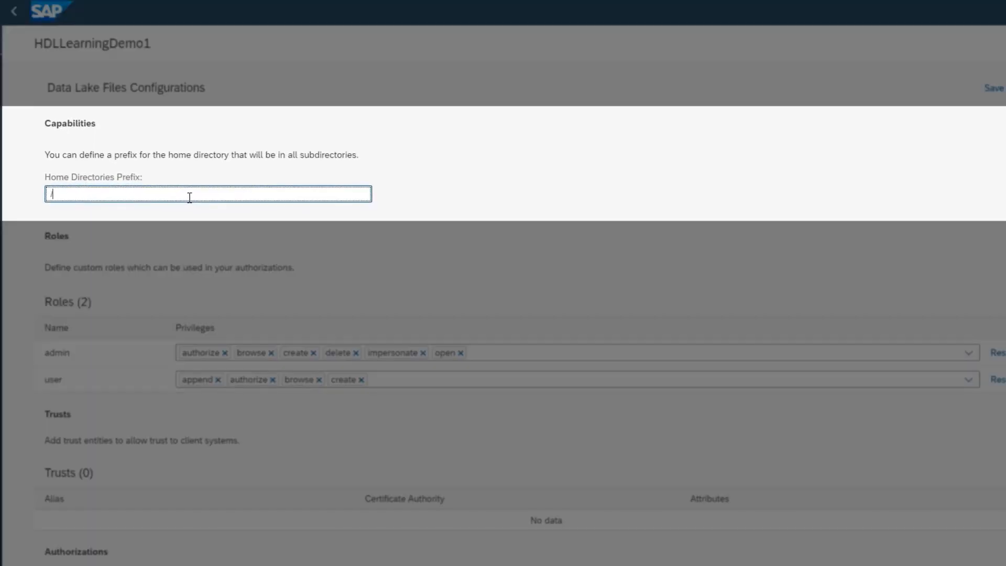
type("user/home")
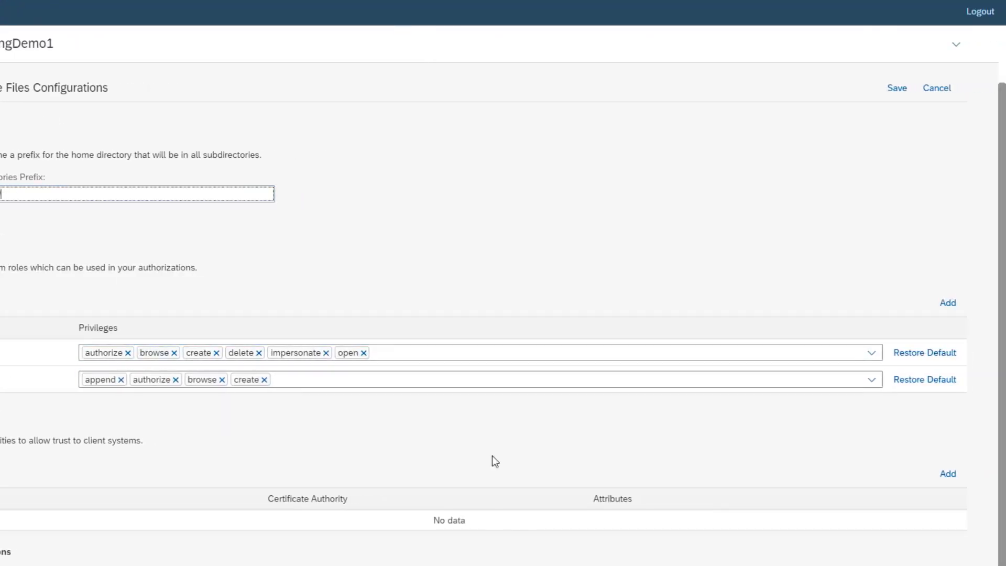
Step: Add trust alias 'ca' with the MyCertAuth CA certificate and apply it
left_click(947, 474)
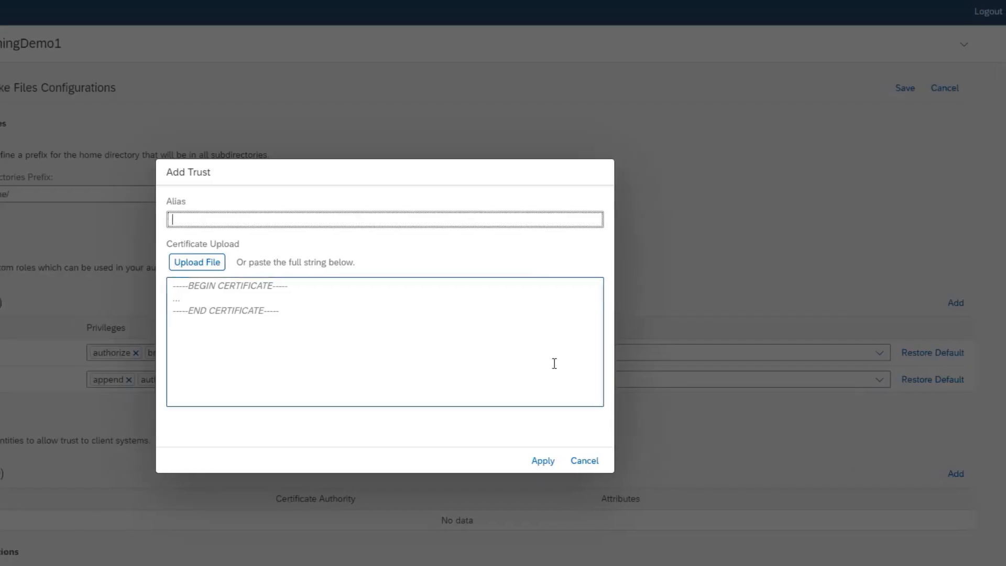
type("ca")
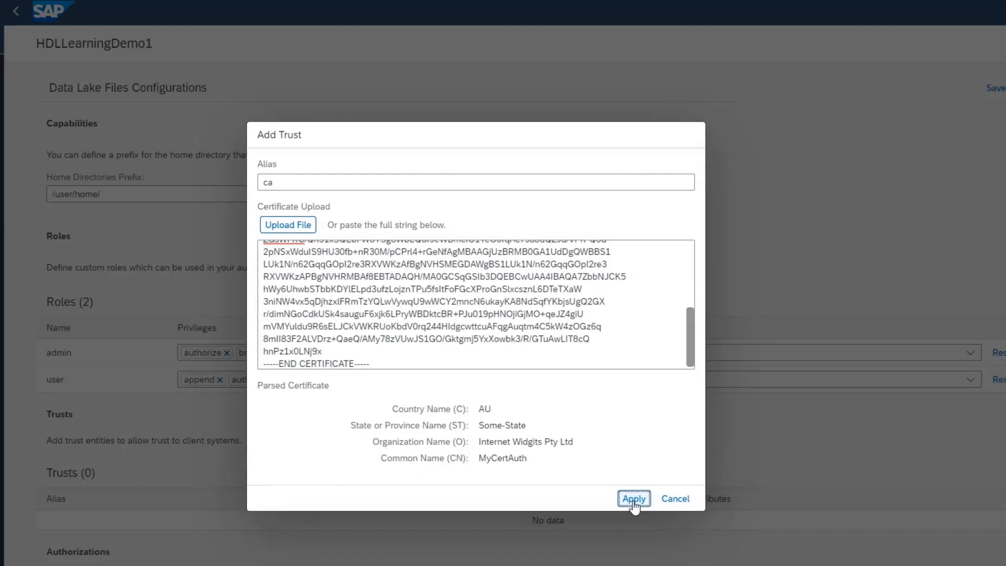
left_click(632, 498)
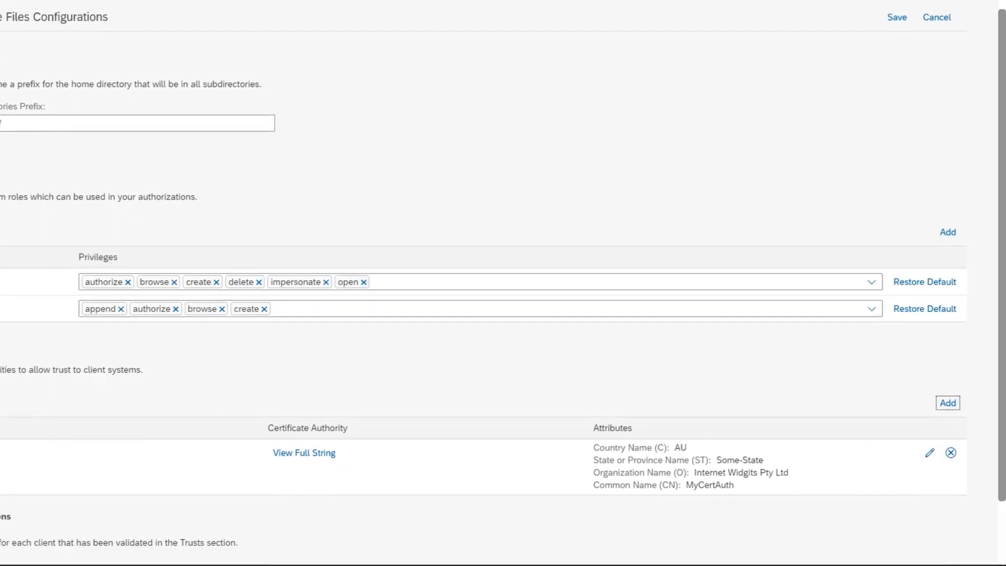
scroll("down", 3)
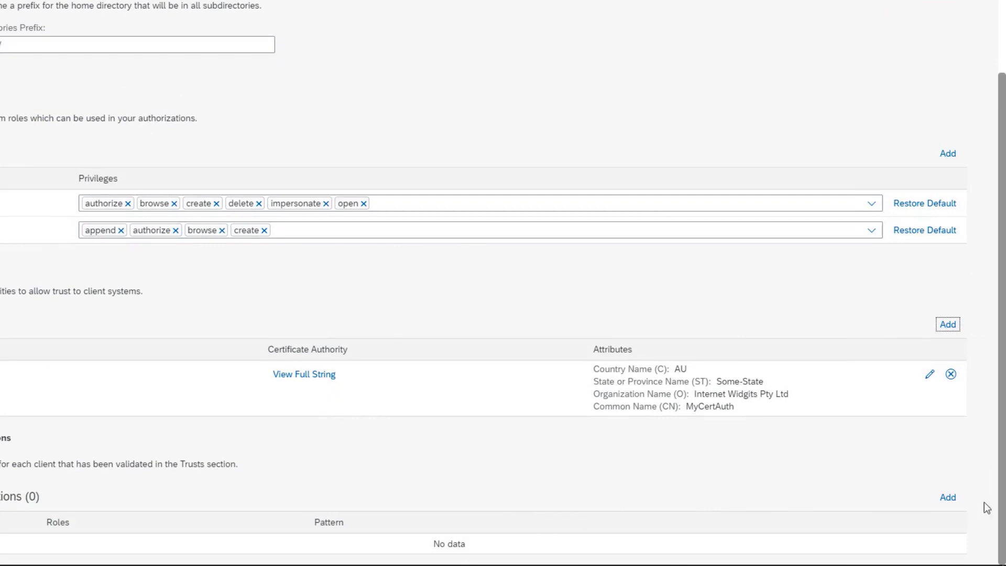
Step: Add an admin authorization with pattern cn=MyUser and save the configuration
left_click(947, 497)
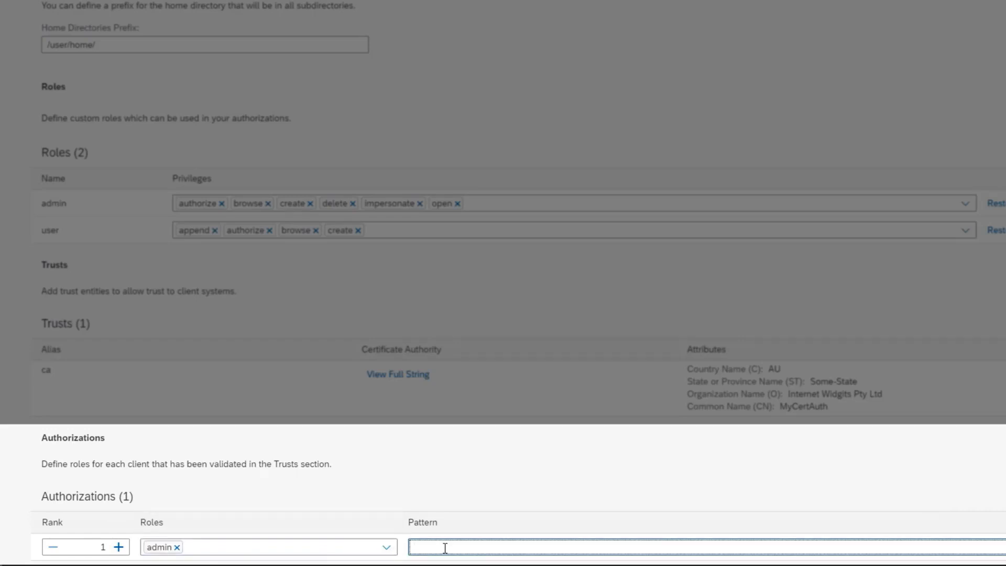
type("cn=U")
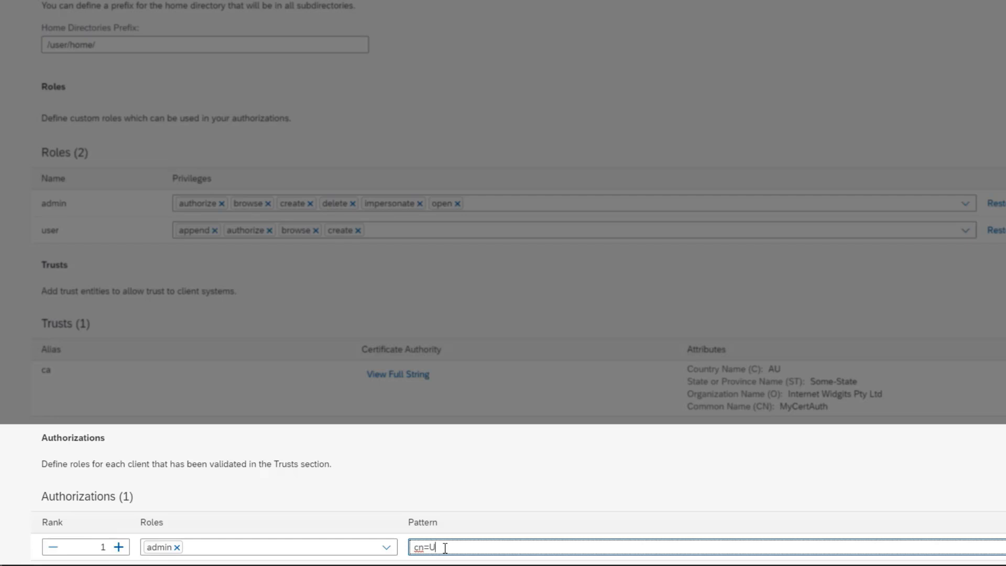
key("Backspace")
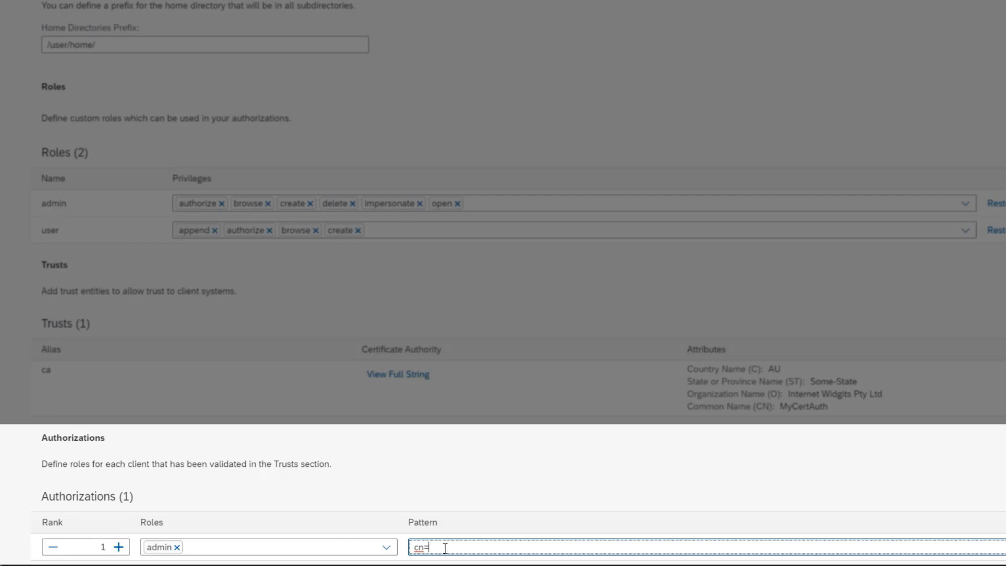
type("MyUSer")
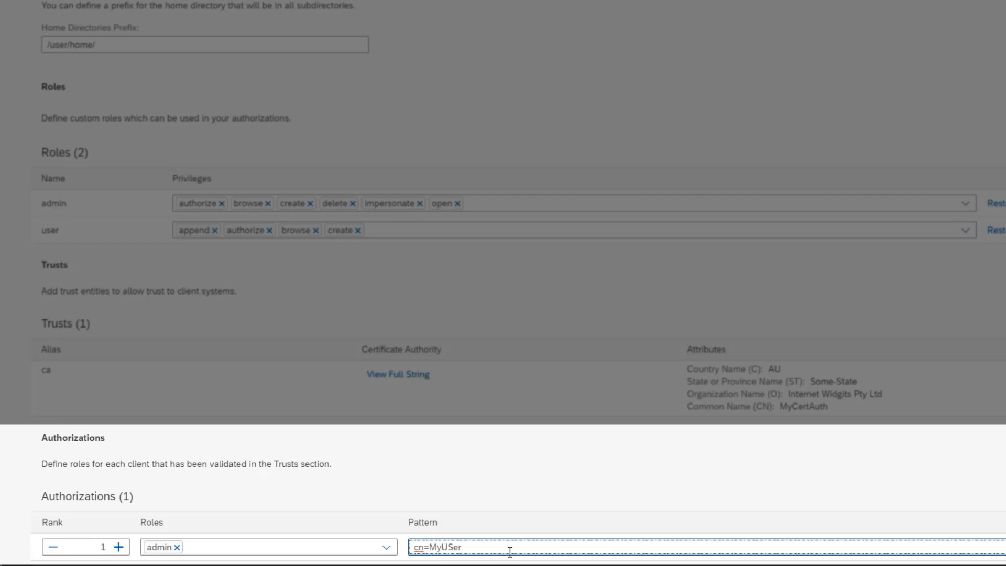
type("MyUser")
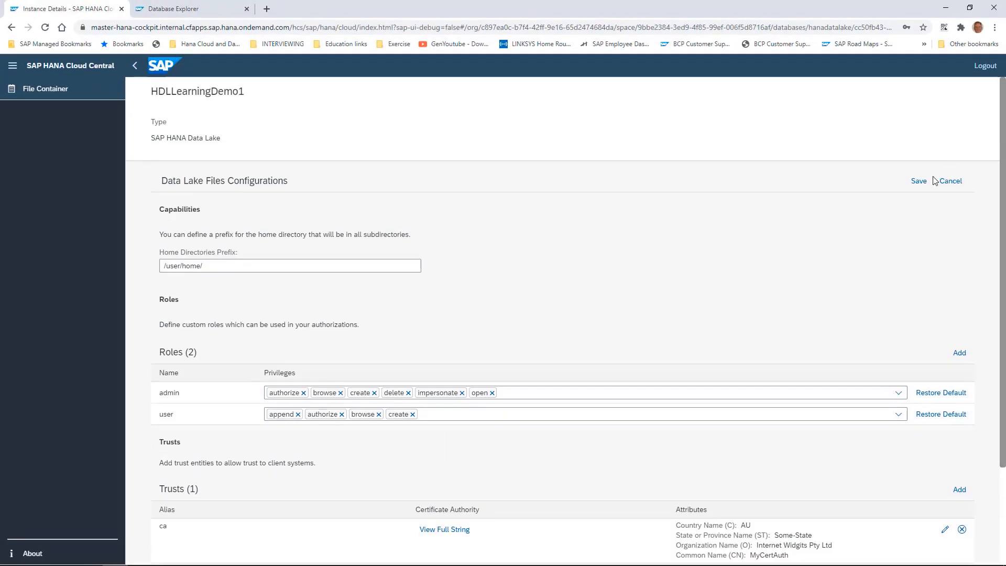
left_click(918, 180)
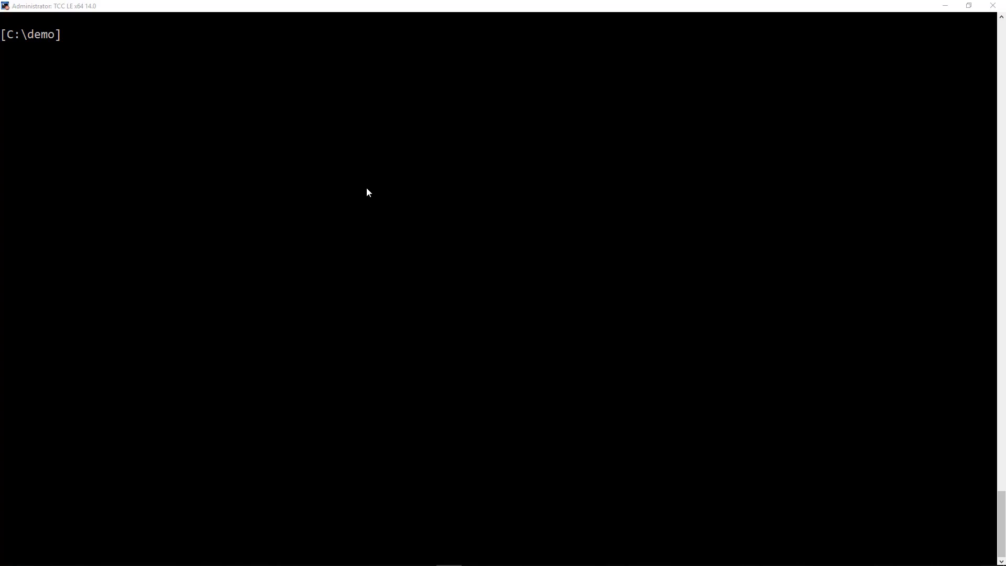
mouse_move(358, 197)
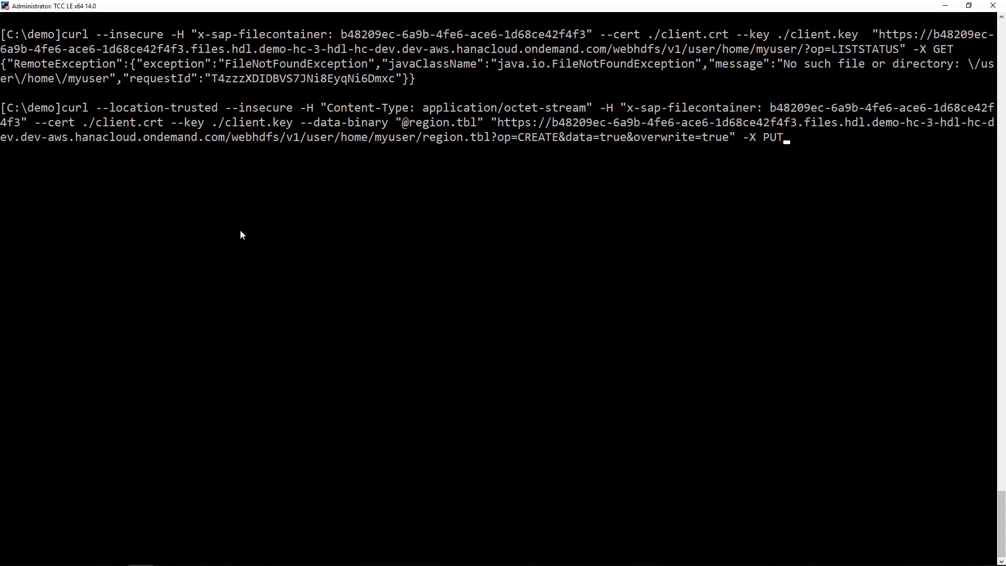
Step: Run the curl PUT op=CREATE command uploading region.tbl to /user/home/myuser
key("Enter")
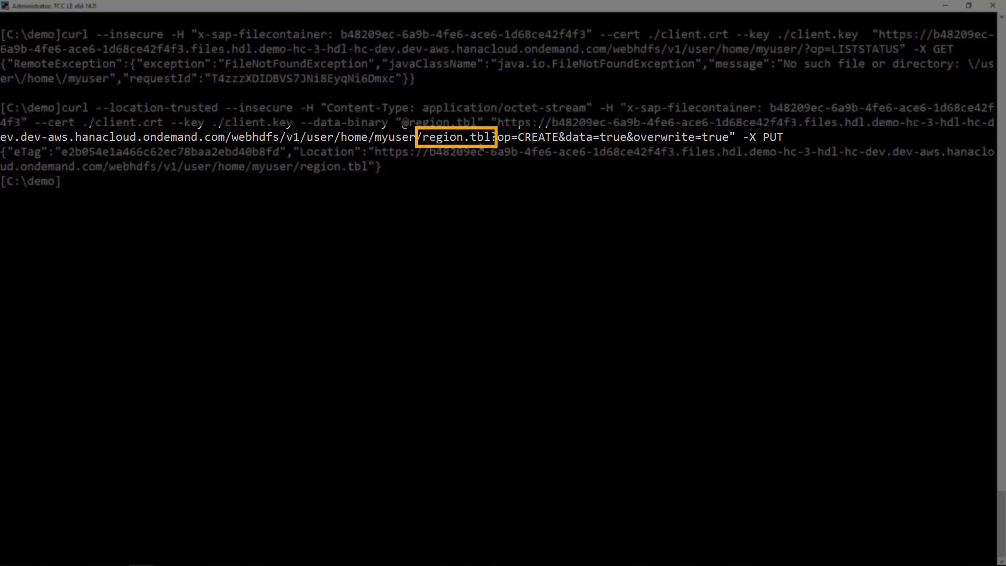
mouse_move(125, 226)
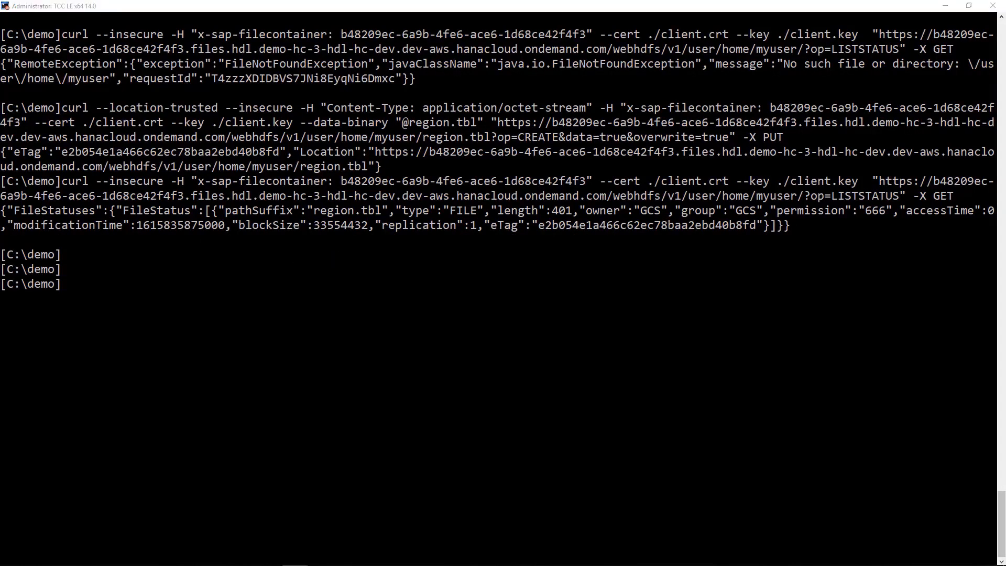
mouse_move(206, 335)
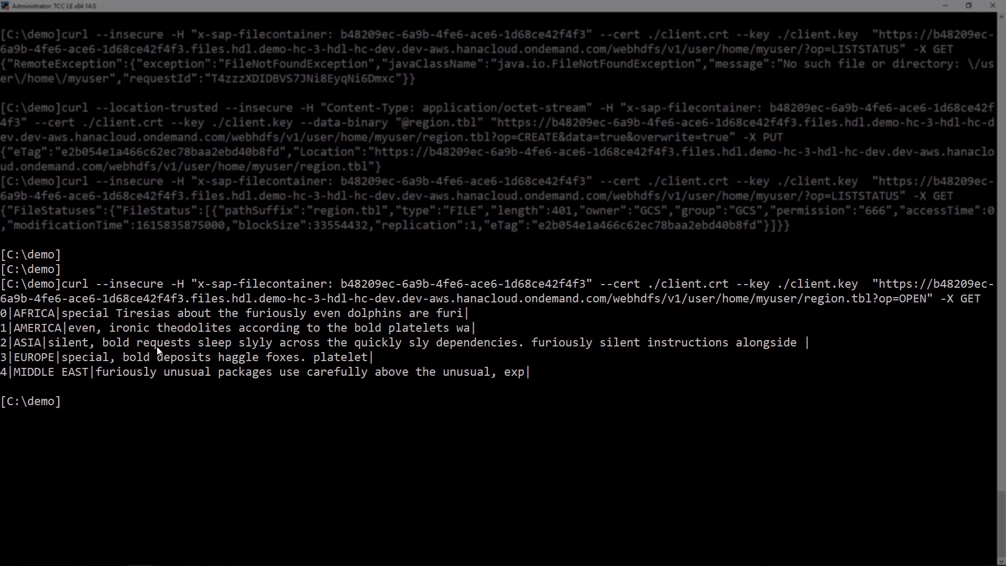
mouse_move(206, 326)
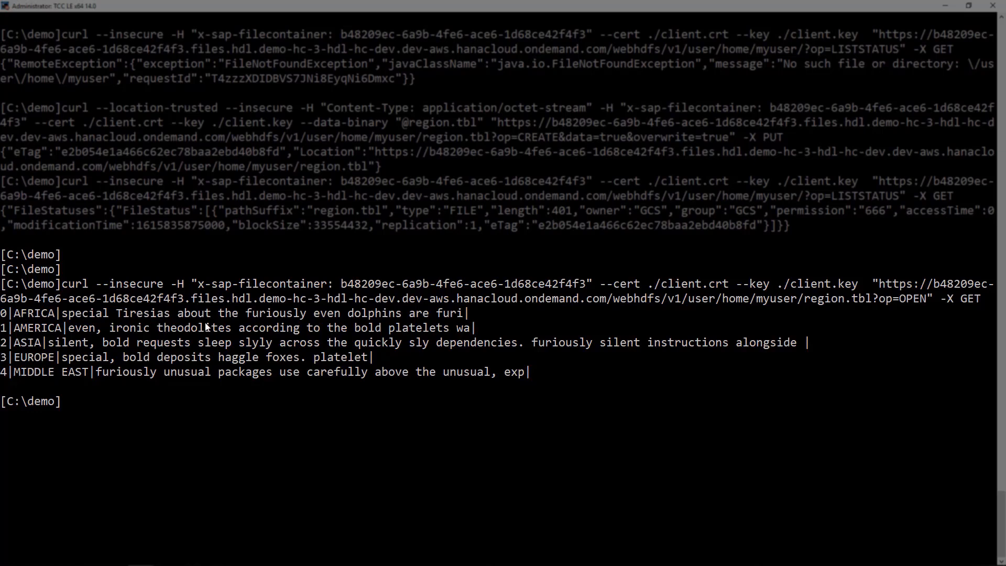
mouse_move(149, 335)
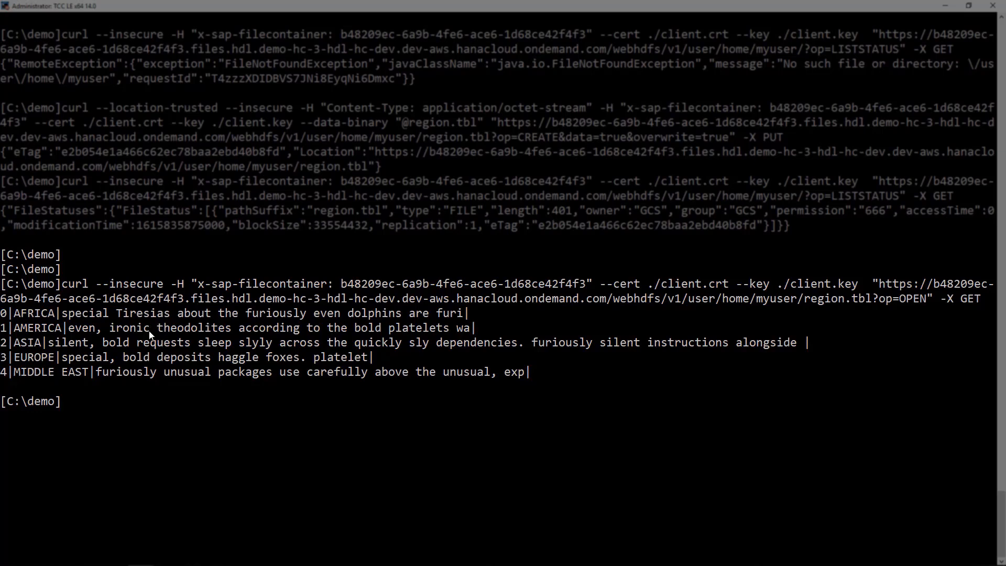
mouse_move(149, 372)
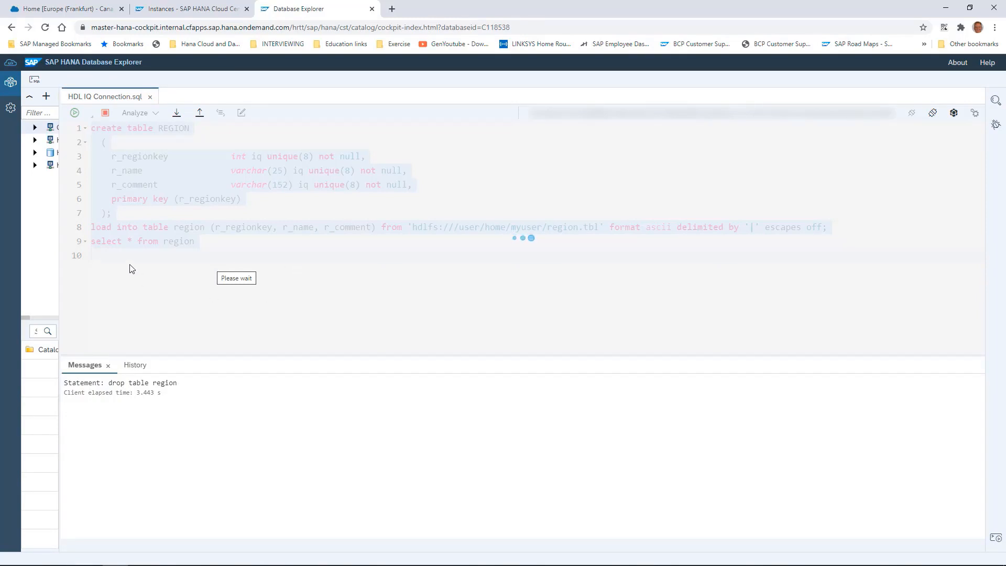
Step: Run 'drop table region' in the SQL console before pasting the SQL-on-files script
left_click(74, 114)
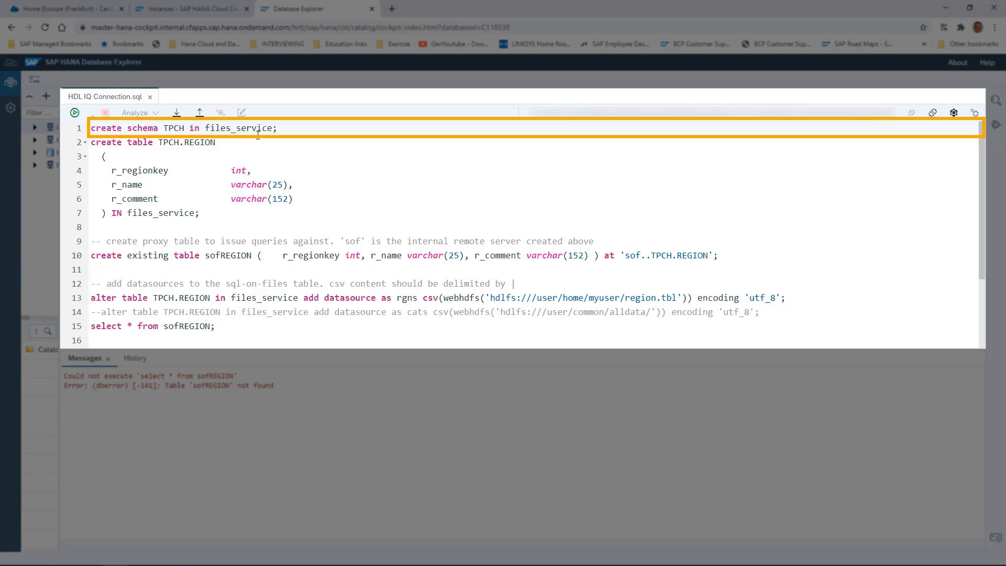
Step: Select lines 1–13 (schema, REGION table, sofREGION proxy, datasource) and run them
left_click_drag(92, 128, 277, 128)
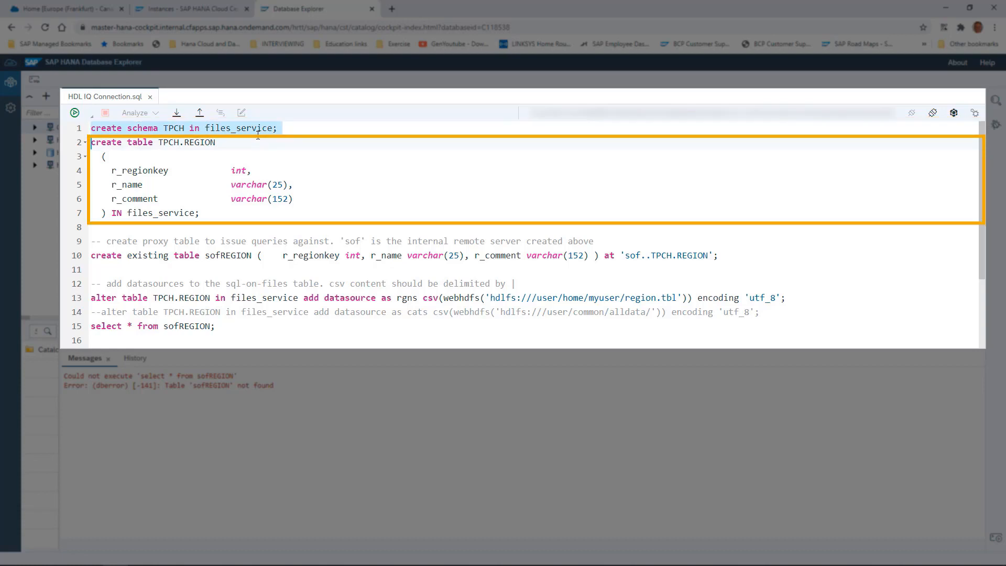
left_click_drag(90, 142, 200, 213)
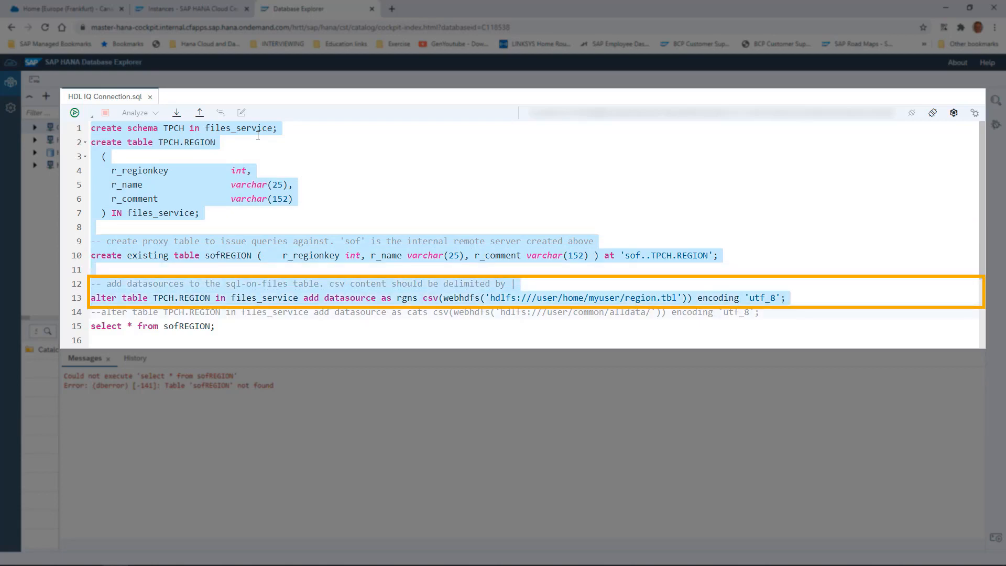
left_click(75, 114)
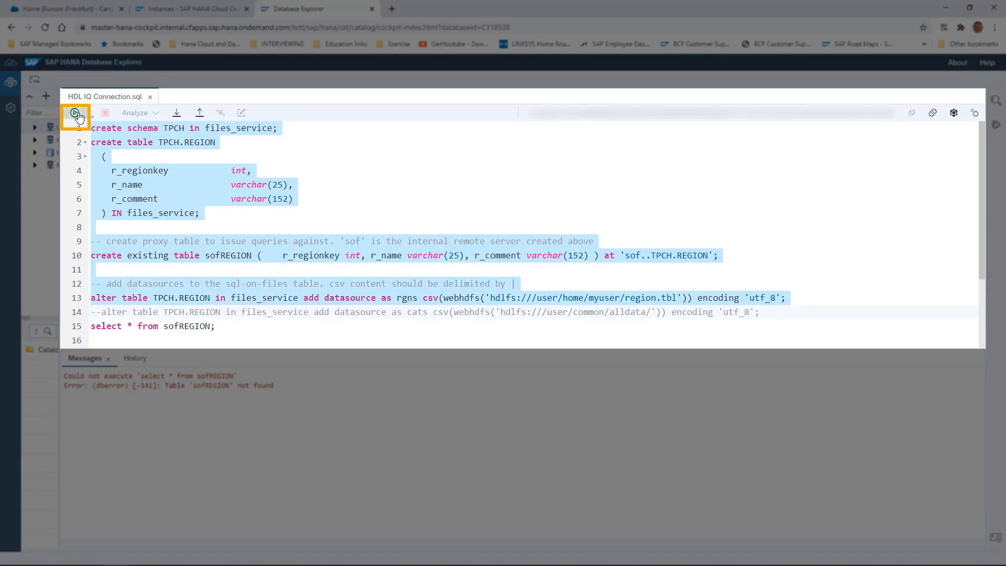
left_click(75, 113)
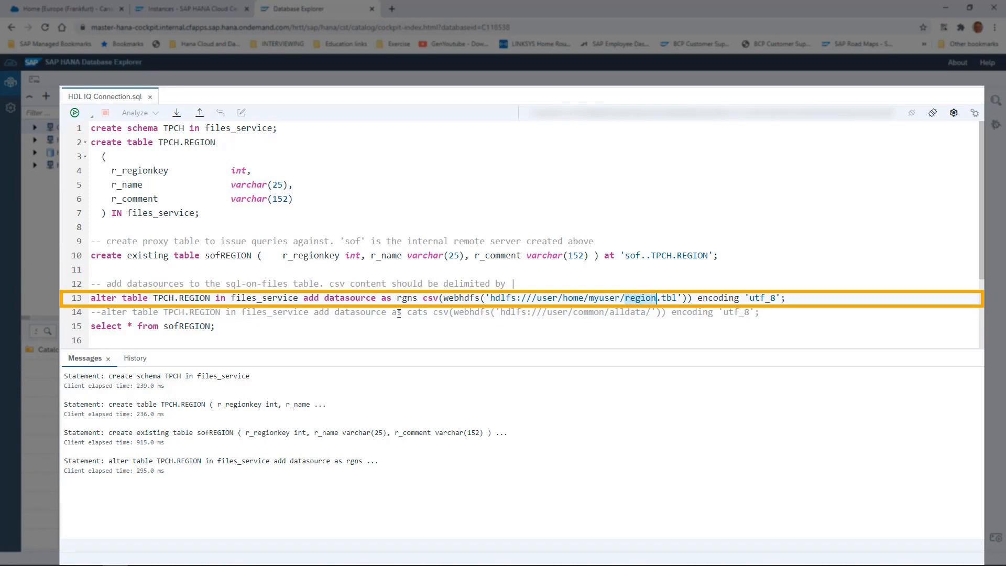
Step: Run 'select * from sofREGION;' to list the five regions, AFRICA through MIDDLE EAST
left_click(154, 326)
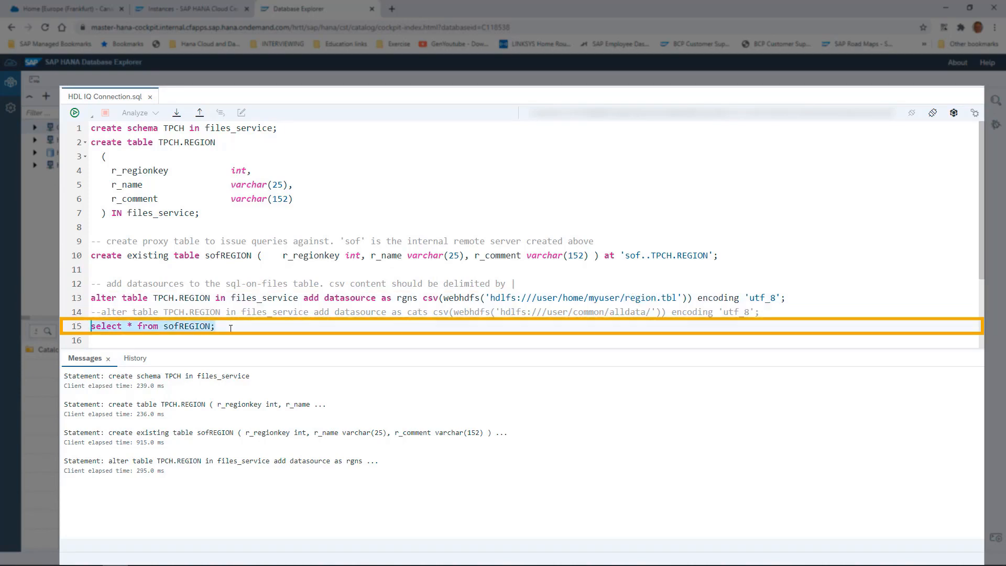
left_click(75, 112)
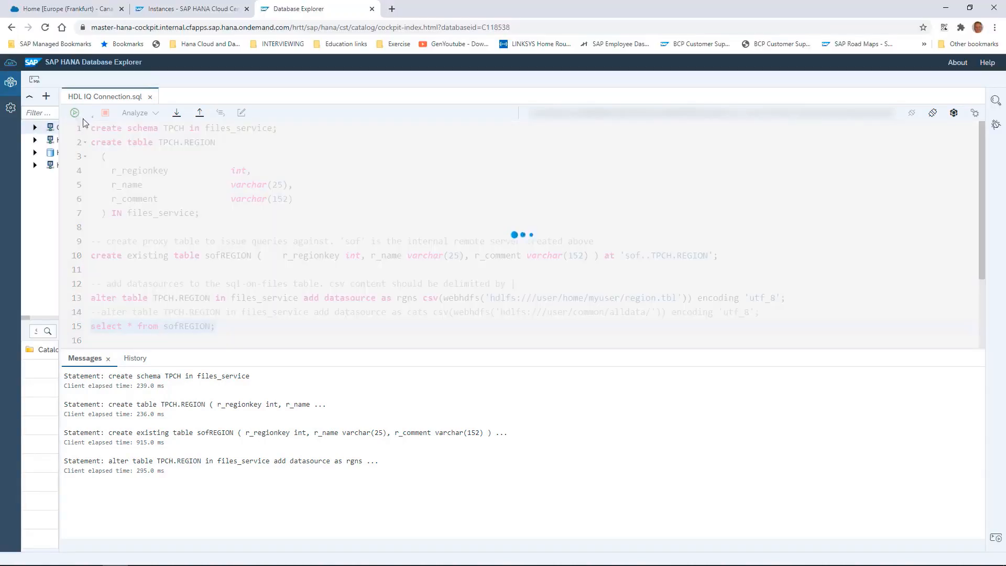
left_click(74, 112)
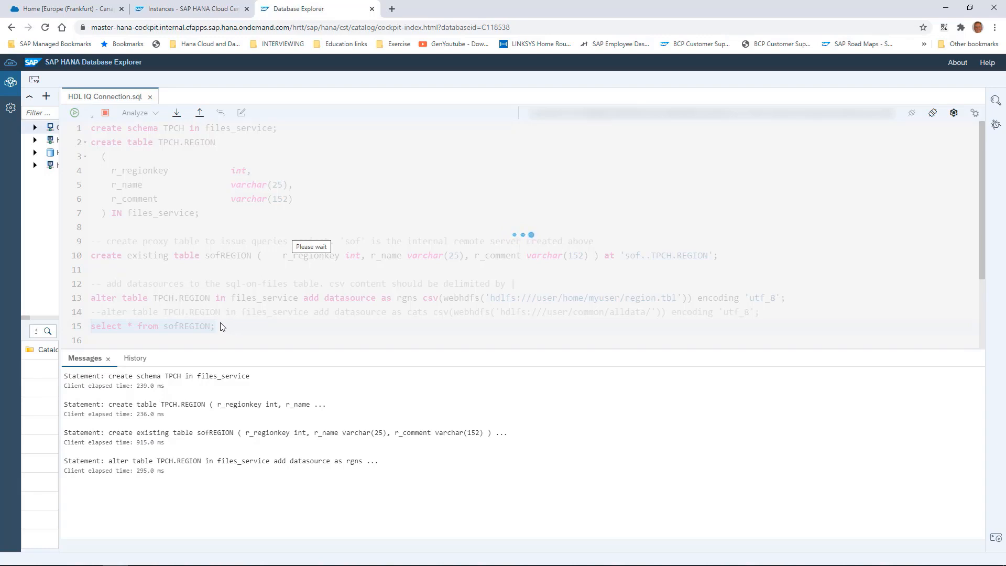
left_click(74, 112)
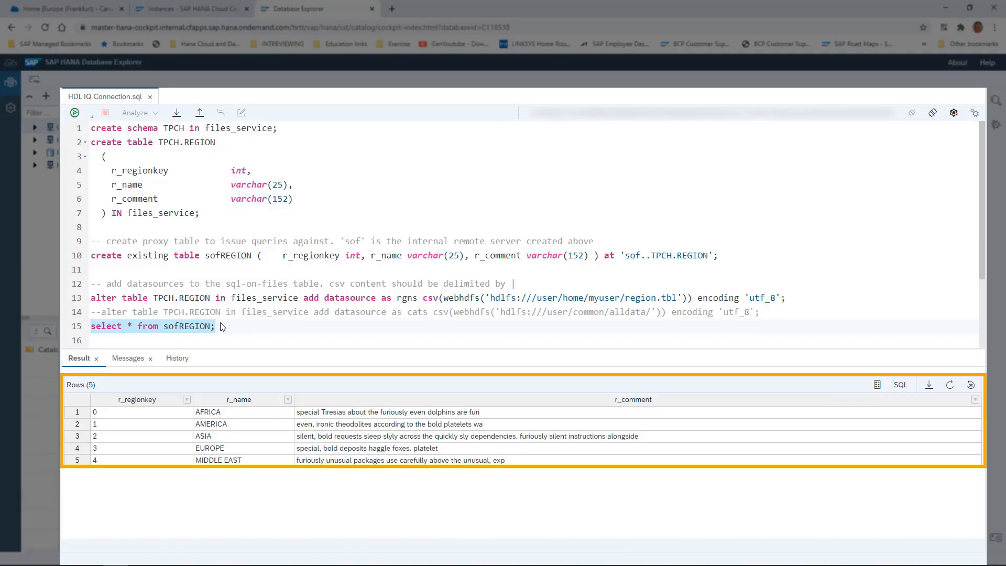